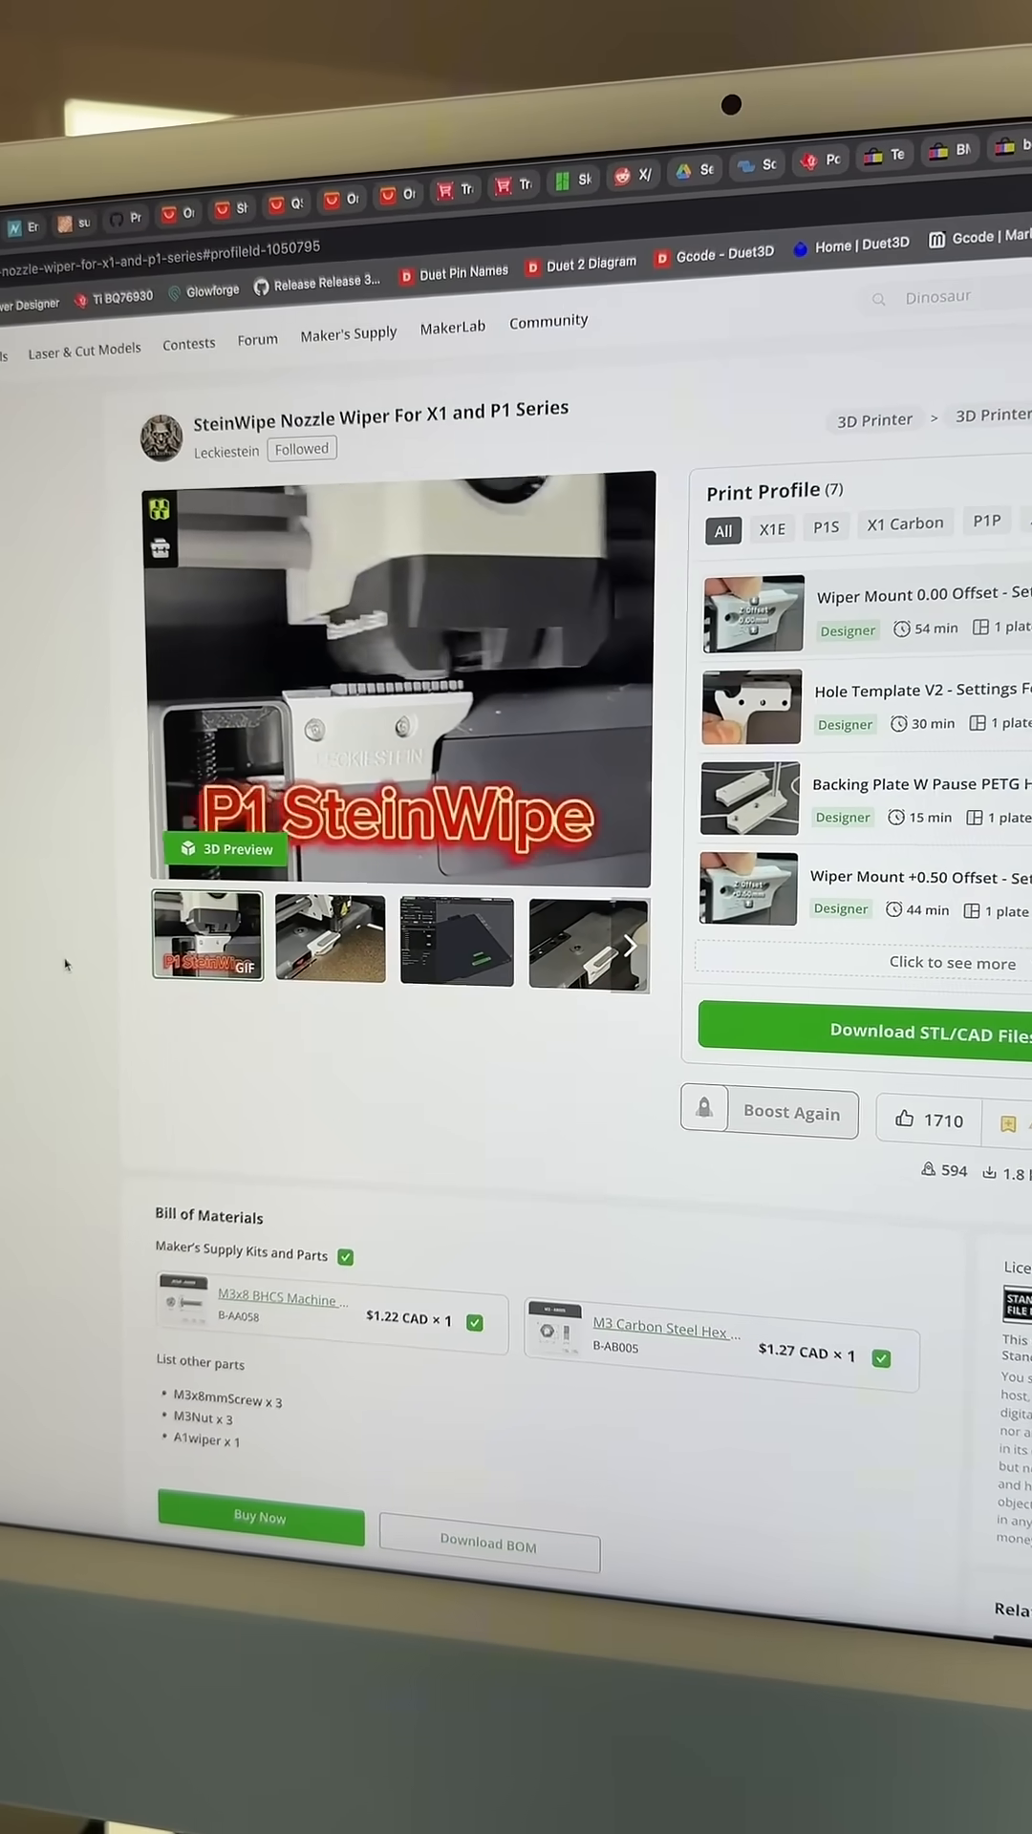
Browse the MakerWorld SteinWipe wiper page before importing its P1 preset file
click(861, 1029)
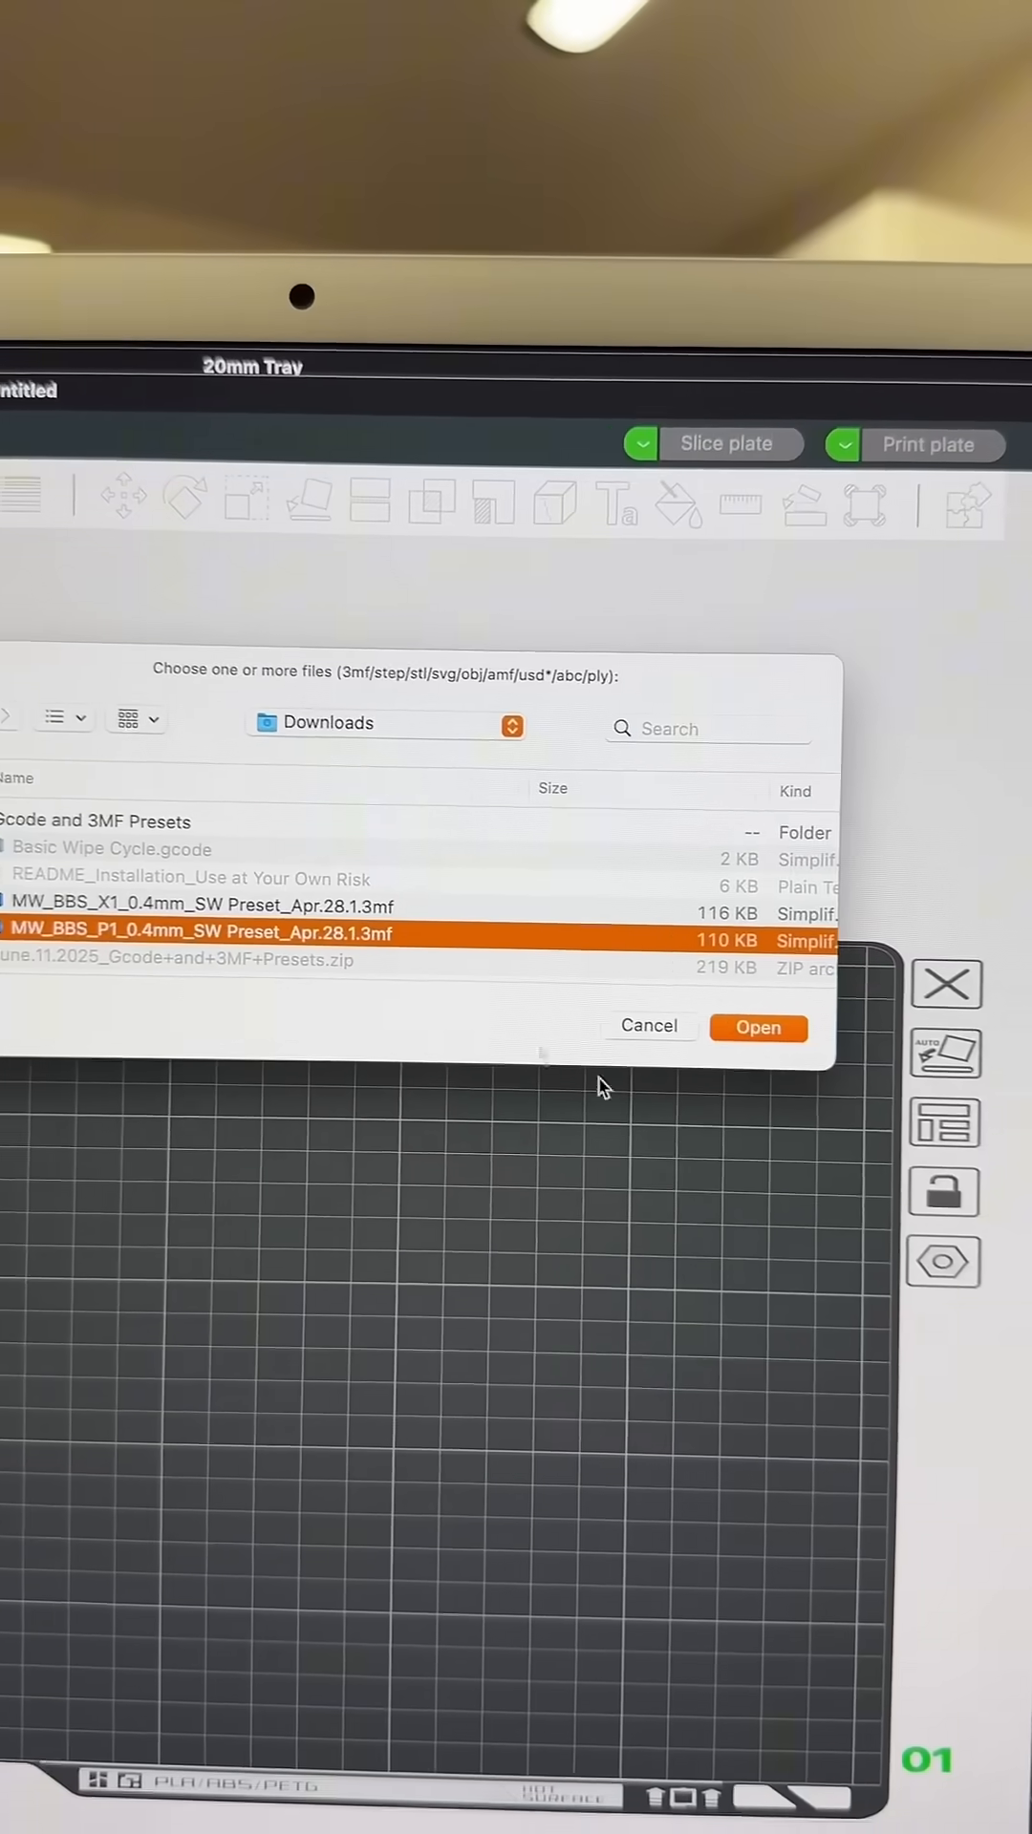
Load MW_BBS_P1_0.4mm_SW Preset_Apr.28.1.3mf from the Downloads folder
click(758, 1028)
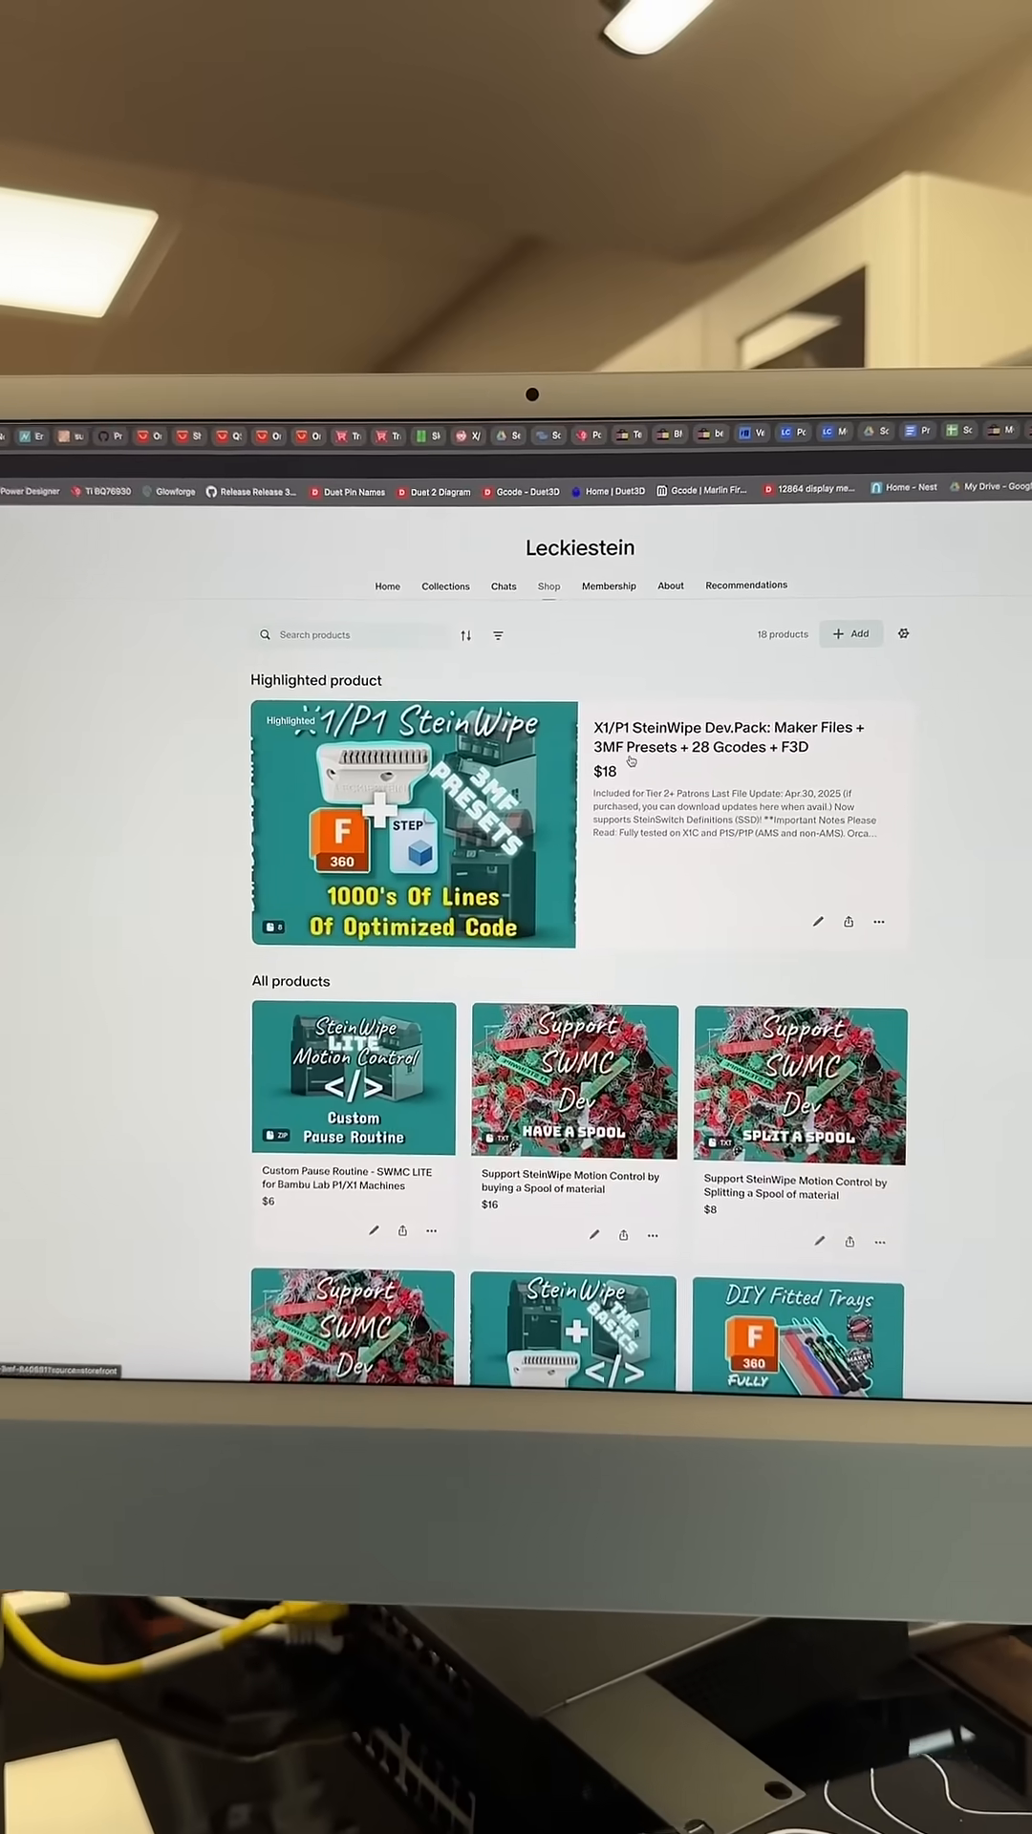
Reach the SteinSwitch Definitions Google Doc from the Leckiestein shop page
click(413, 825)
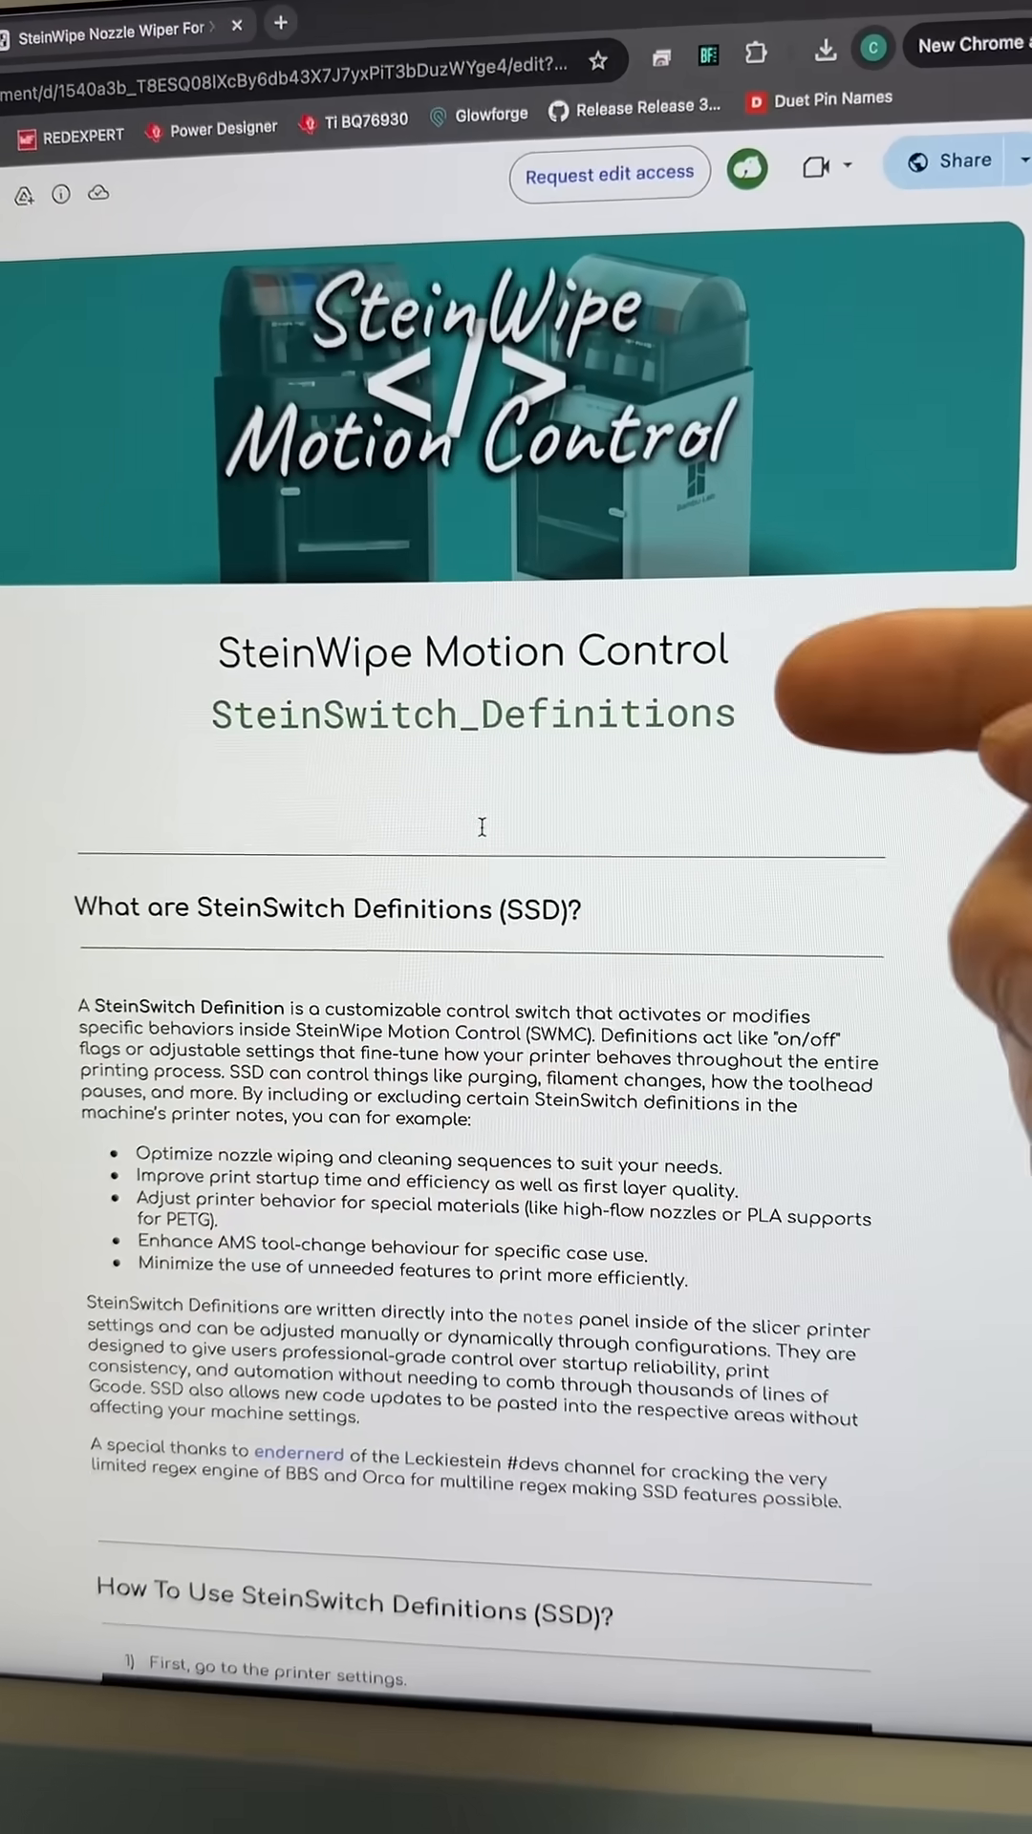
Locate the steinwipe_every_new_layer definition and select its name in the guide
scroll(down, 3)
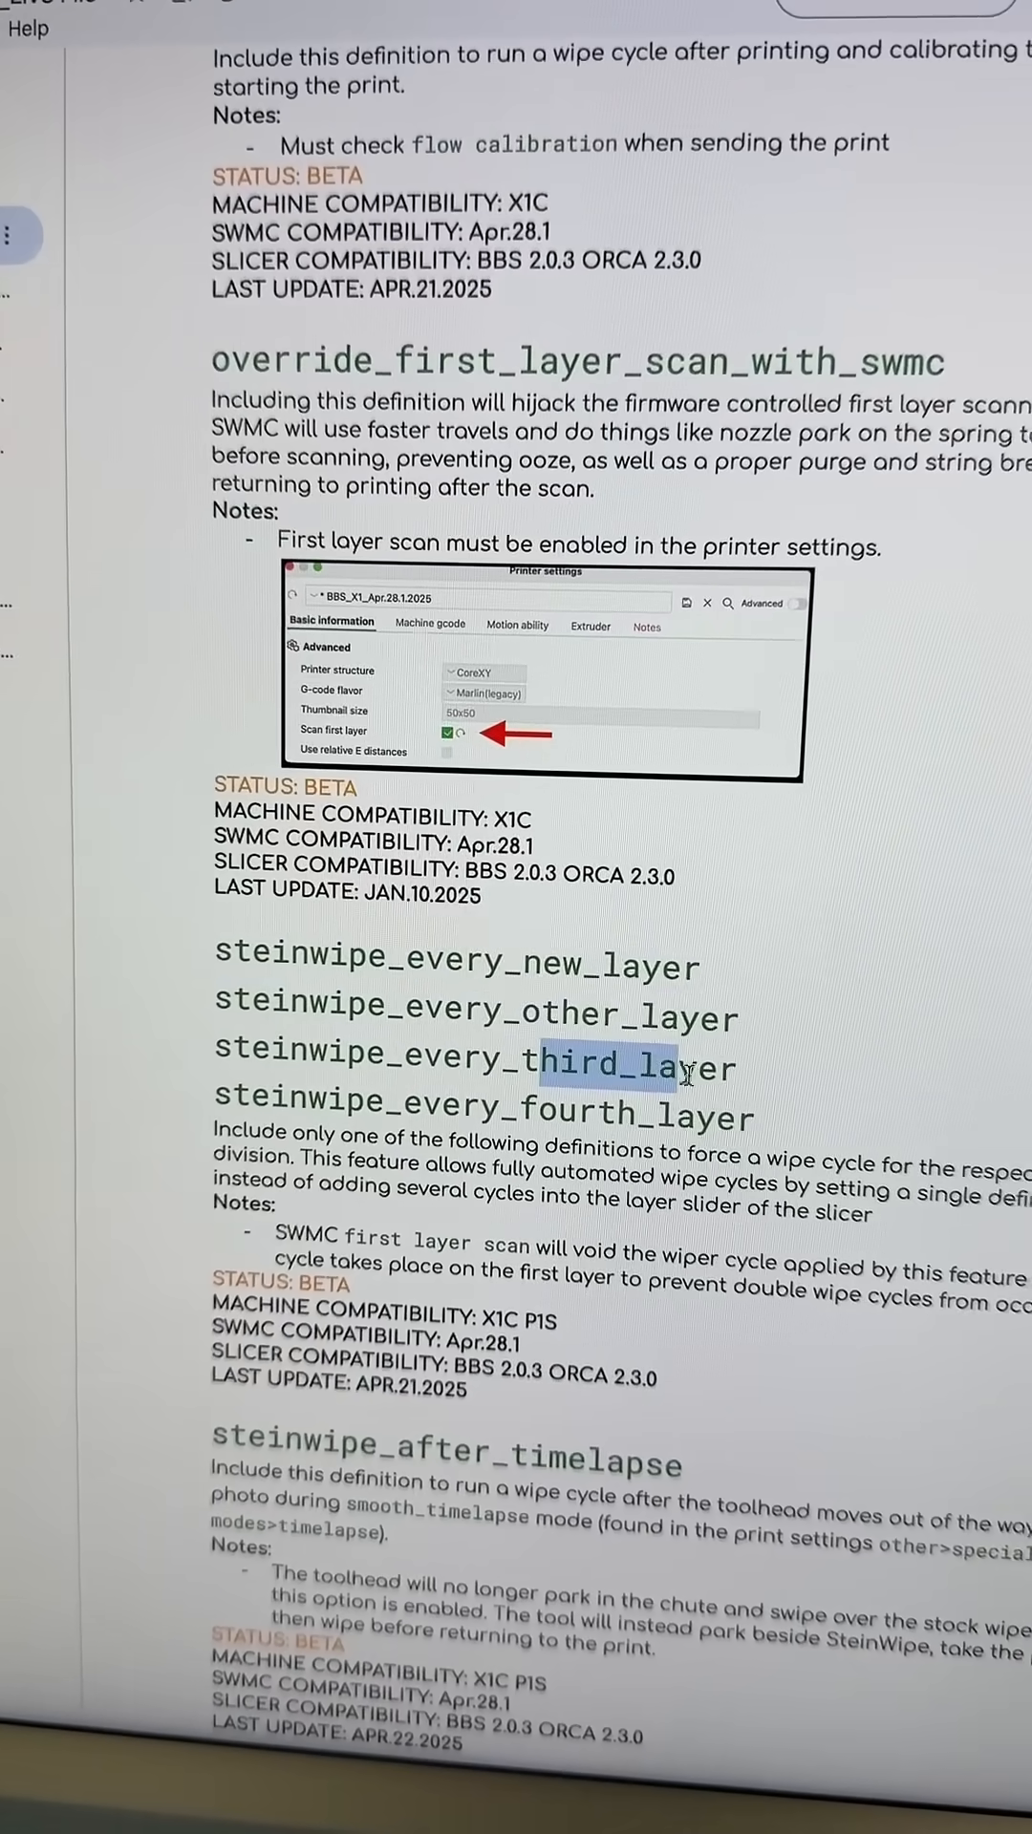
double_click(596, 1100)
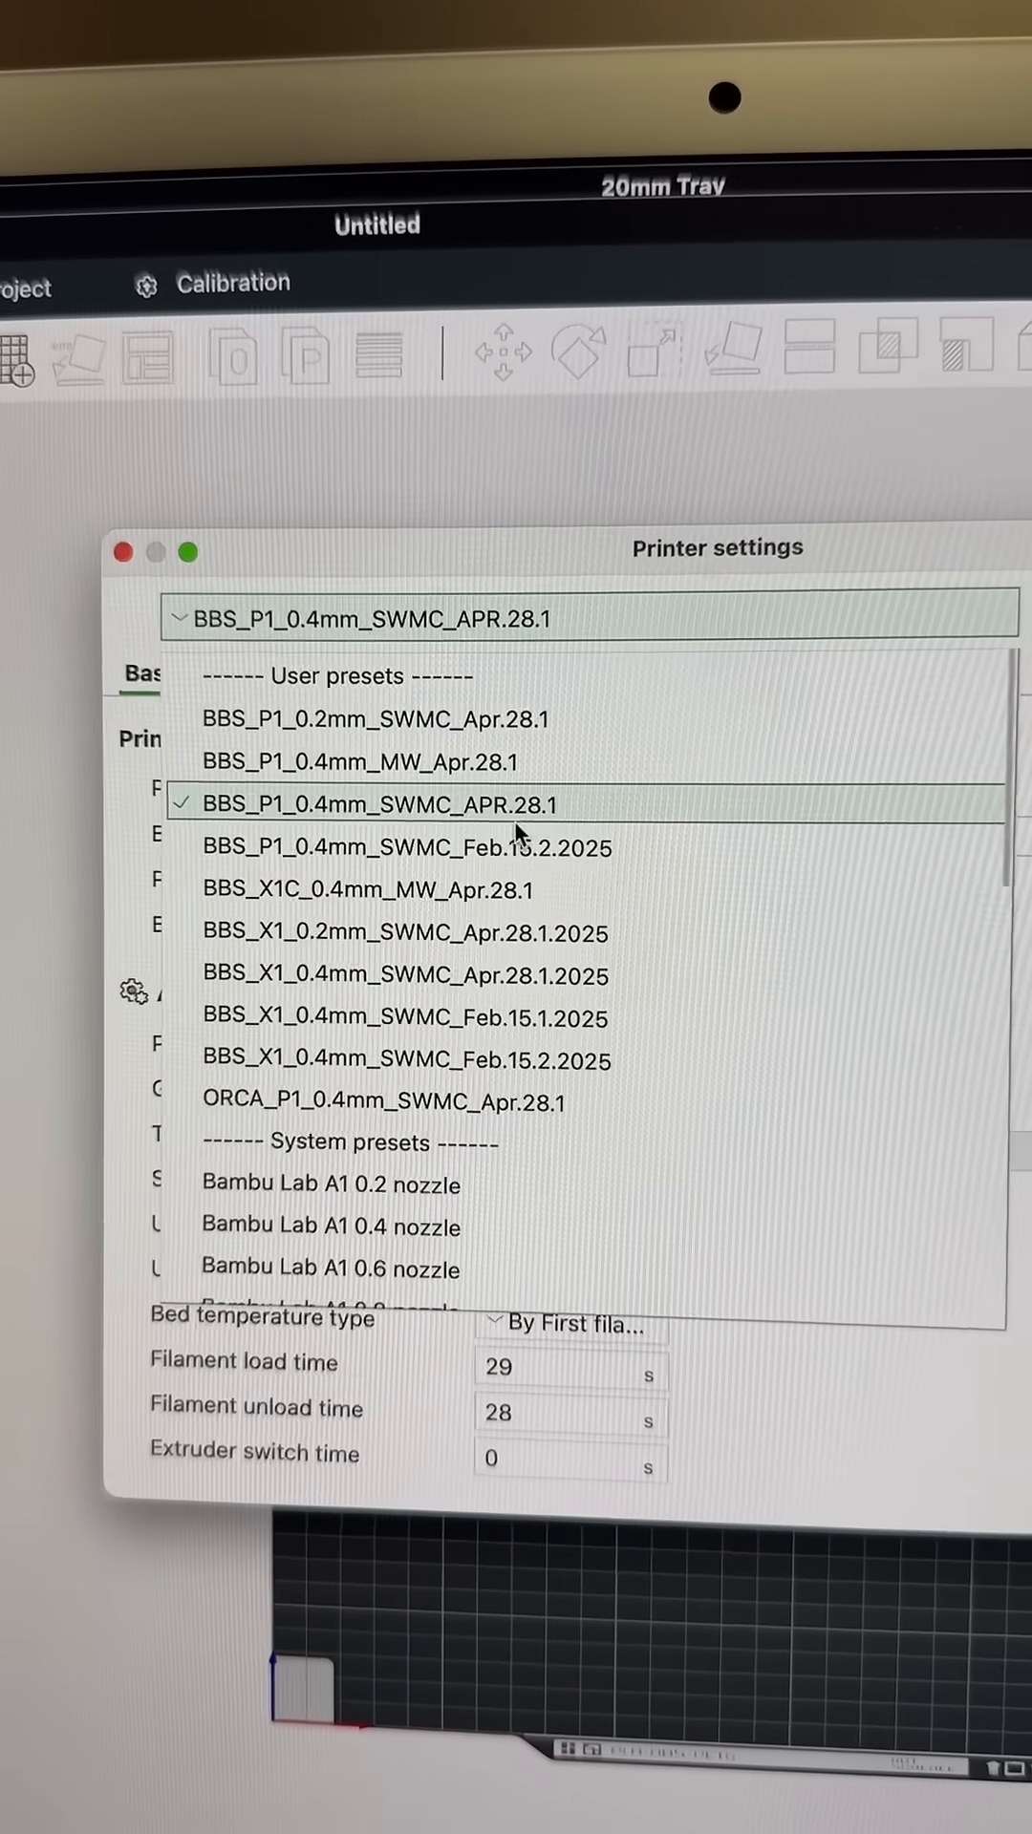
Add steinwipe_every_new_layer to the BBS_P1_0.4mm_SWMC_APR.28.1 preset notes
click(409, 804)
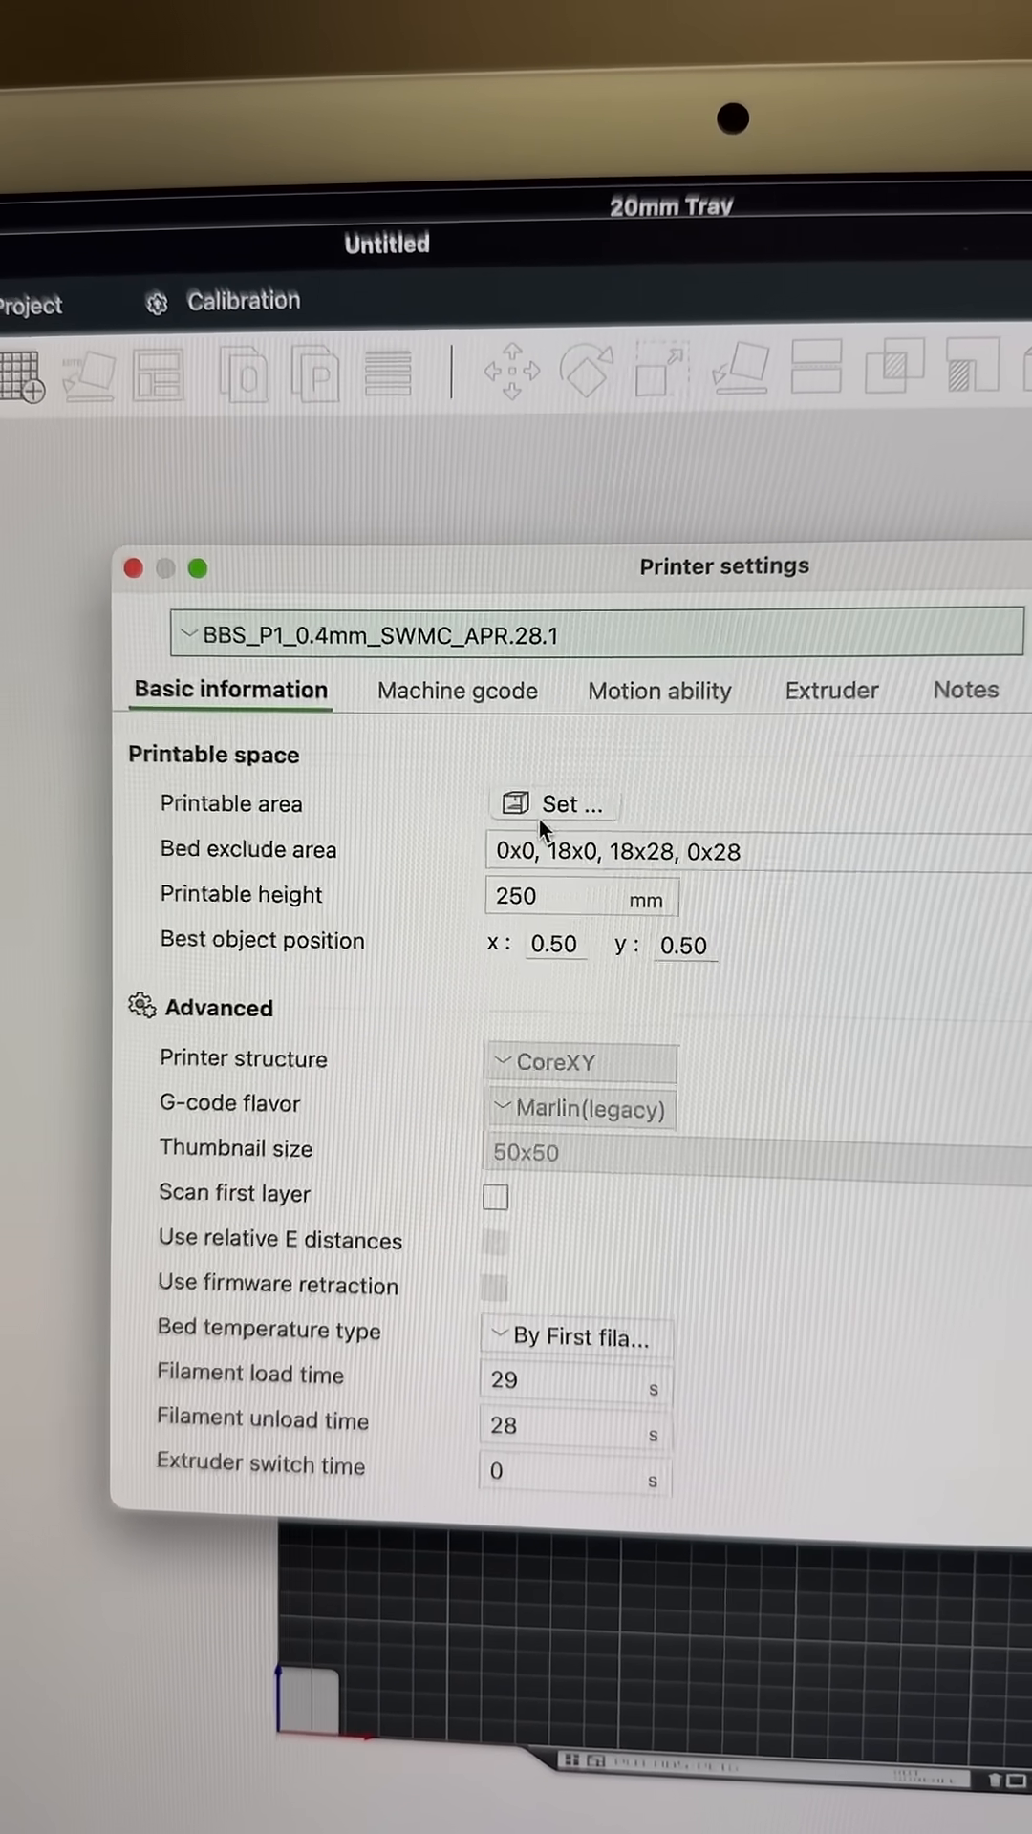
click(963, 689)
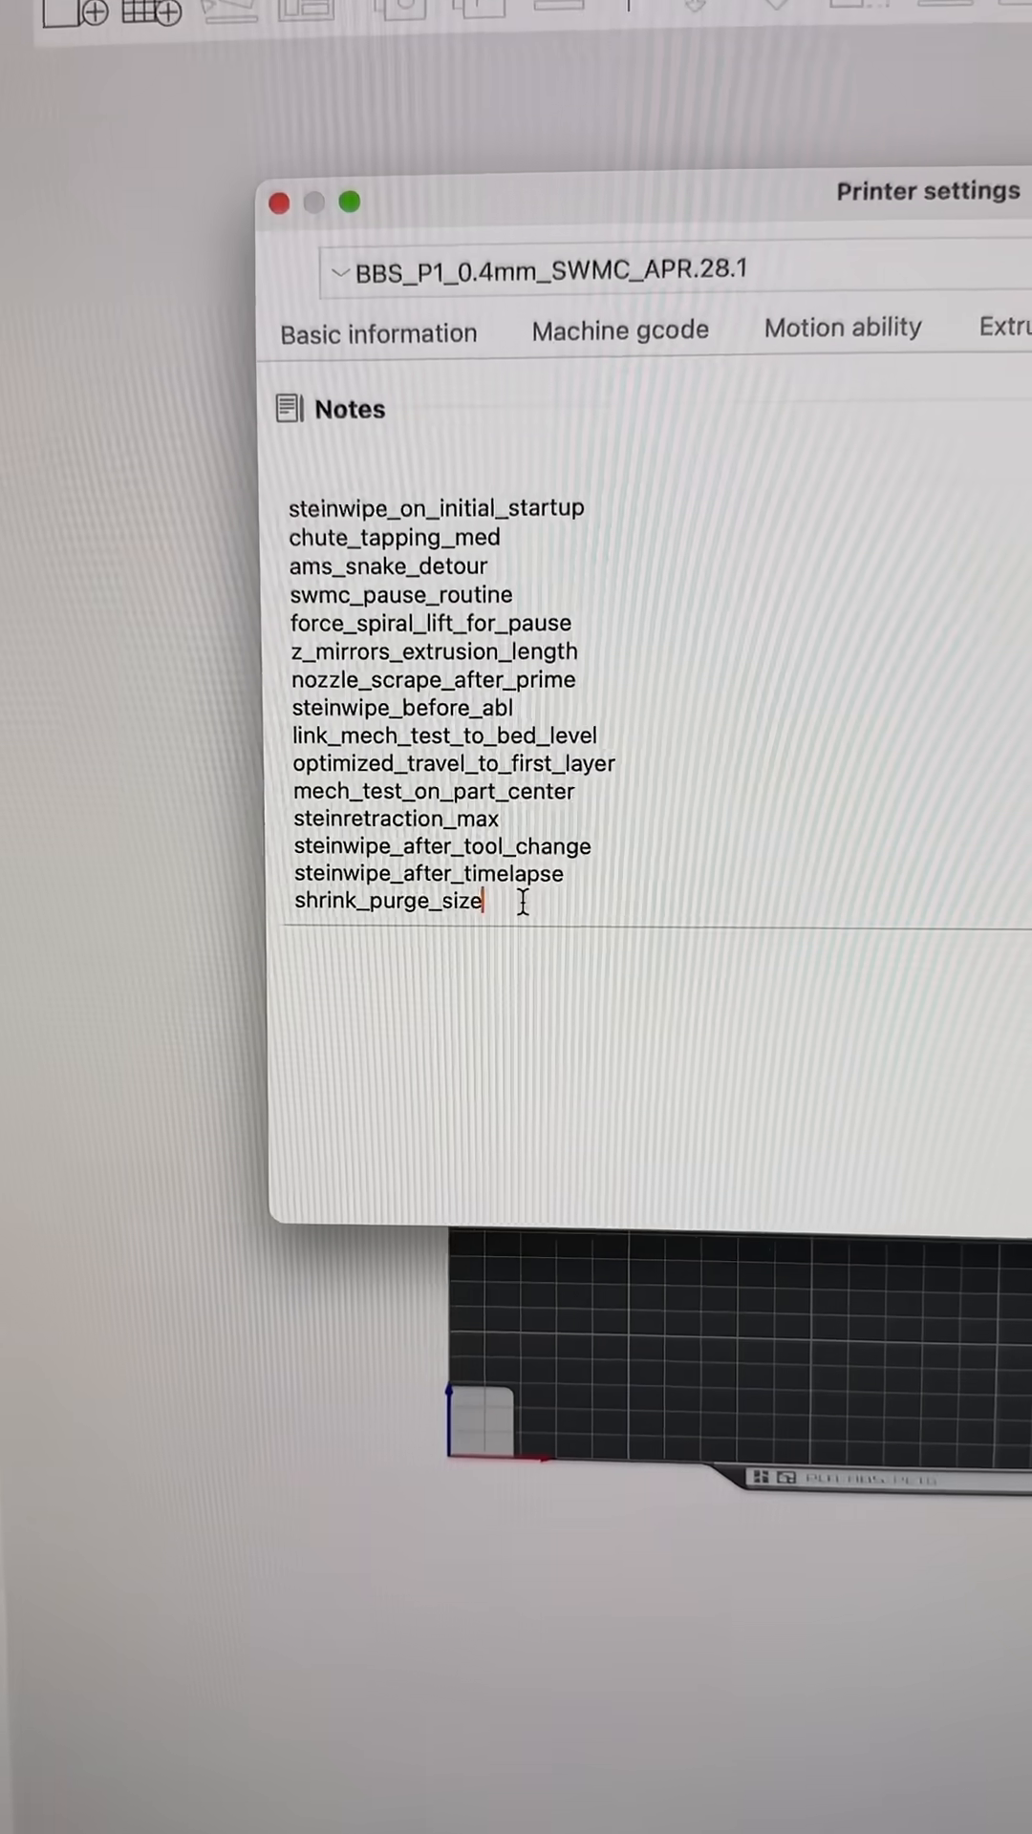
text(steinwipe_every_new_layer)
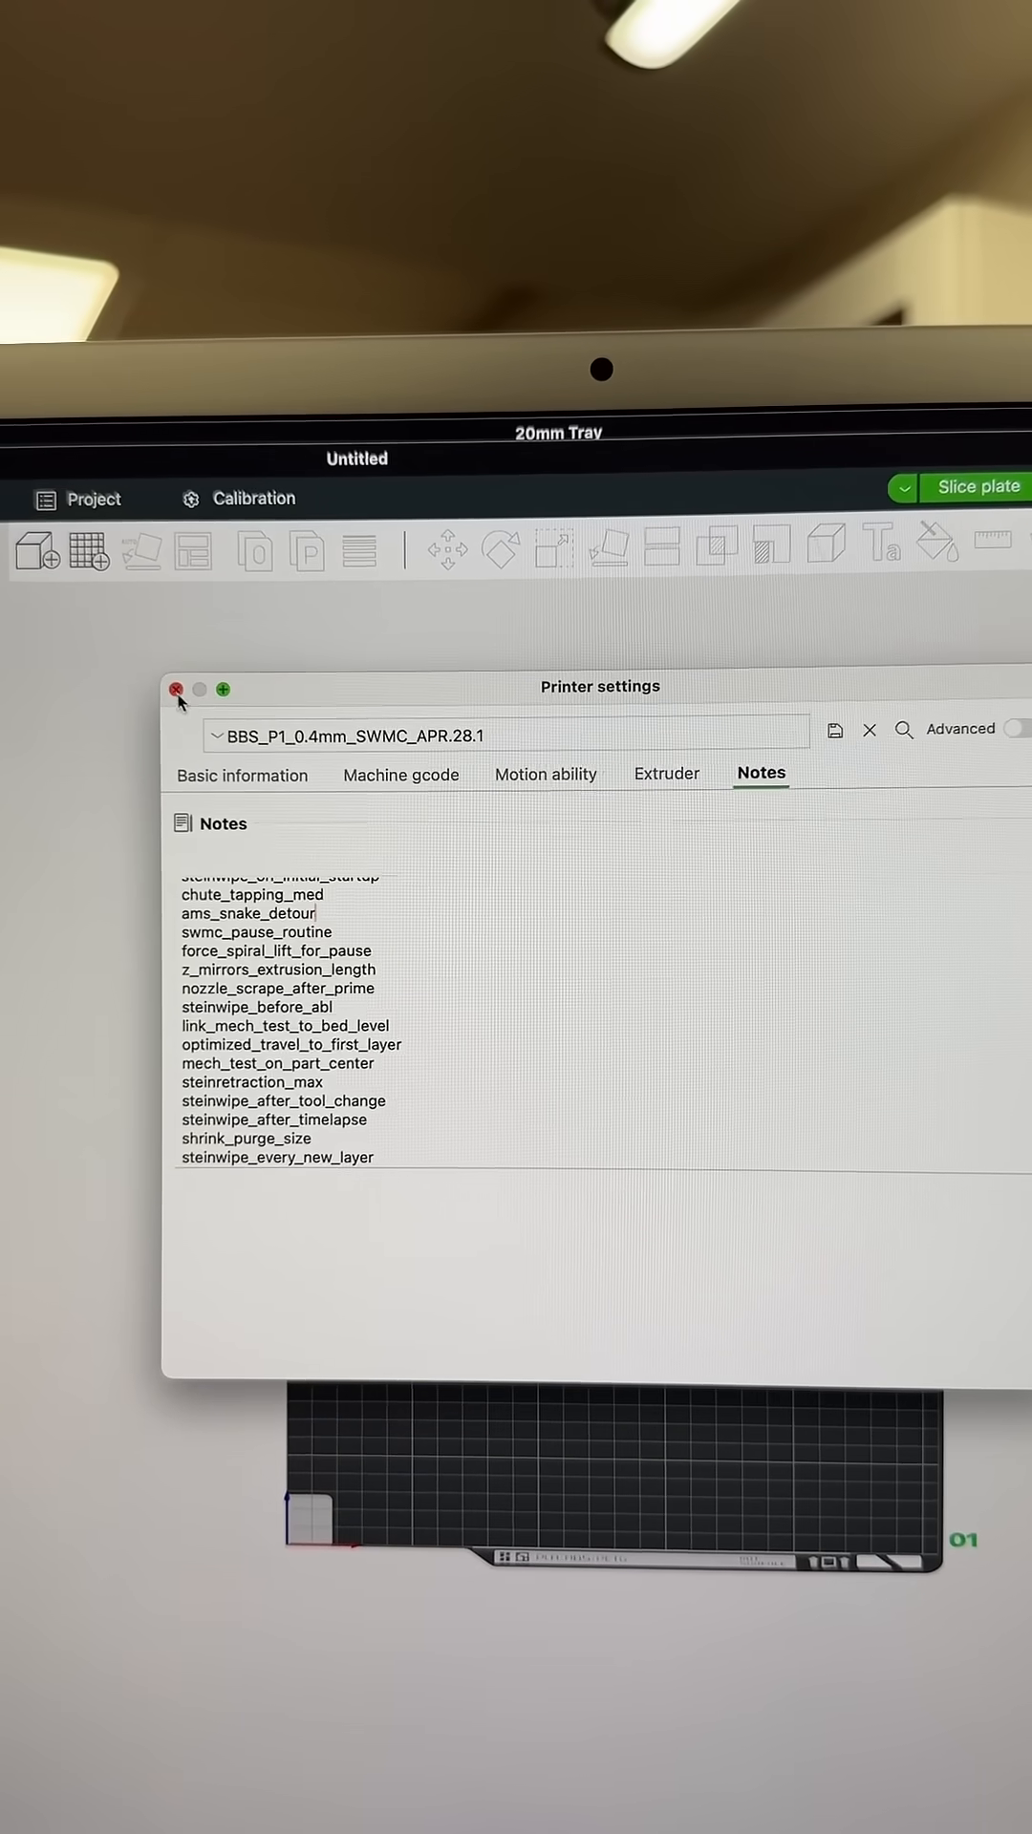
Import Steintrack_Main_12x12.stl from SteinTrack_12U and slice the plate
click(180, 688)
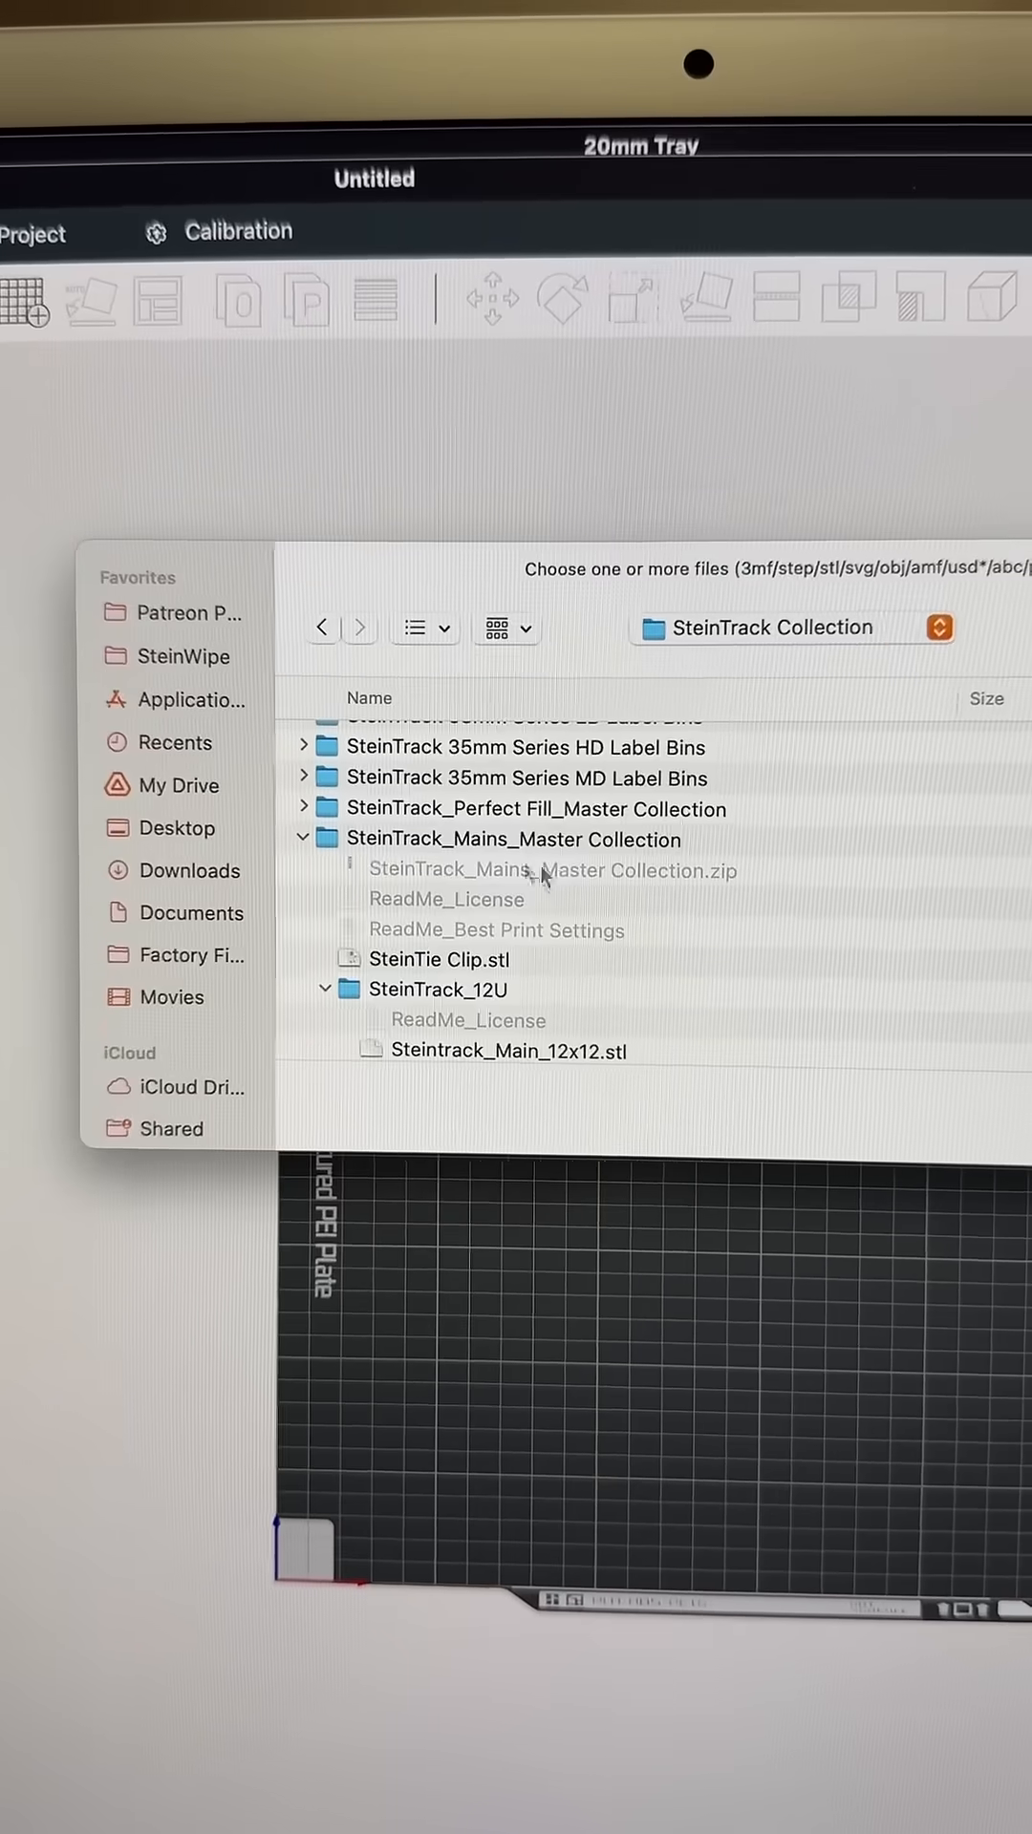
click(506, 1051)
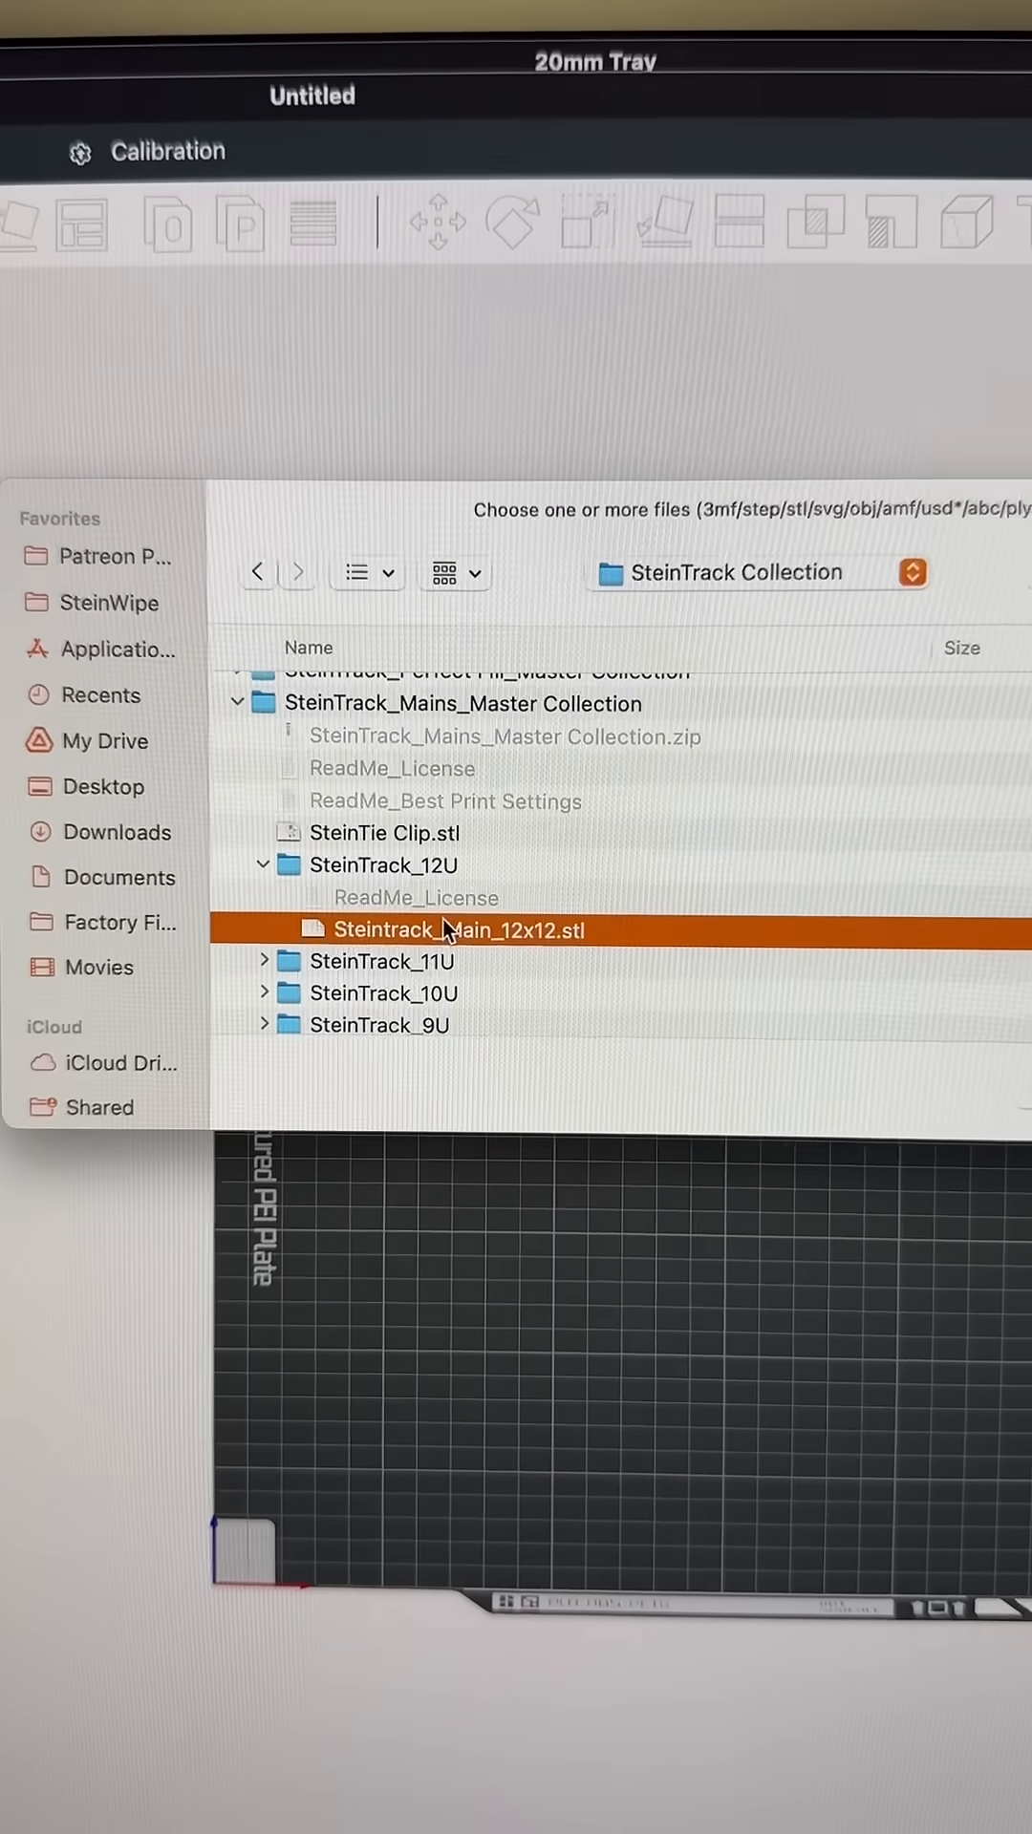
double_click(451, 931)
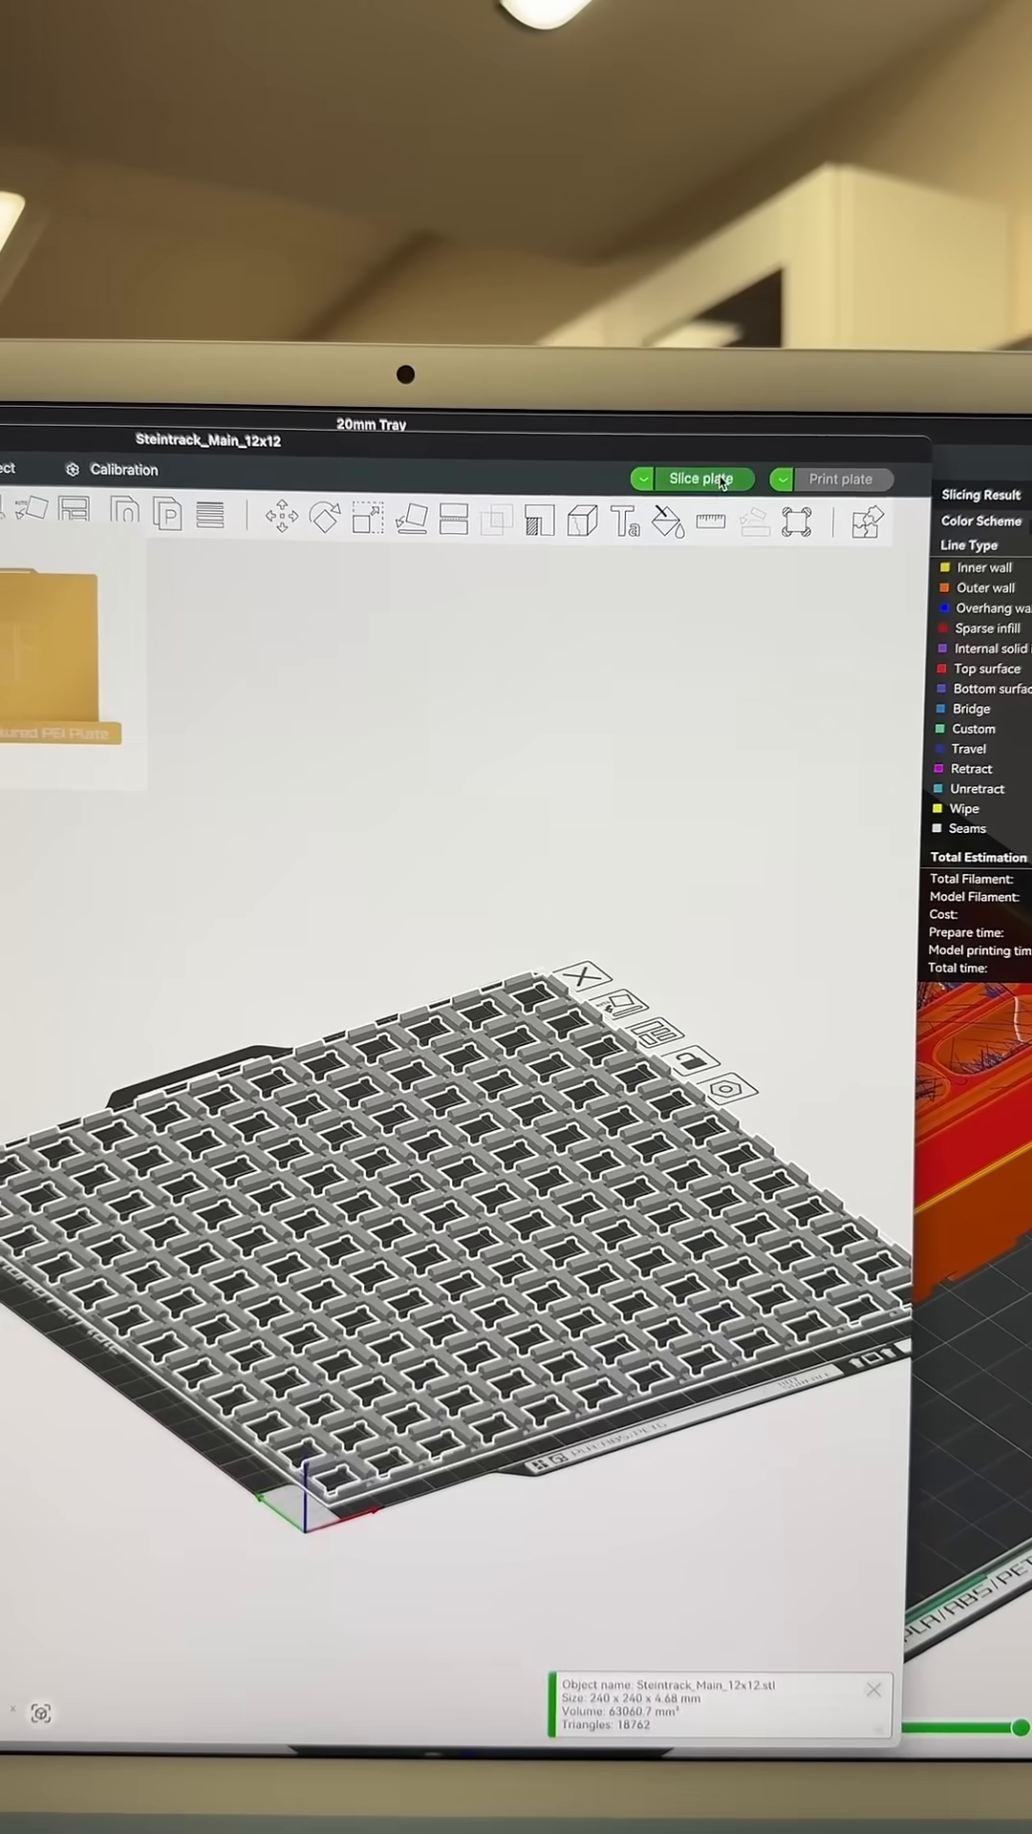
click(701, 479)
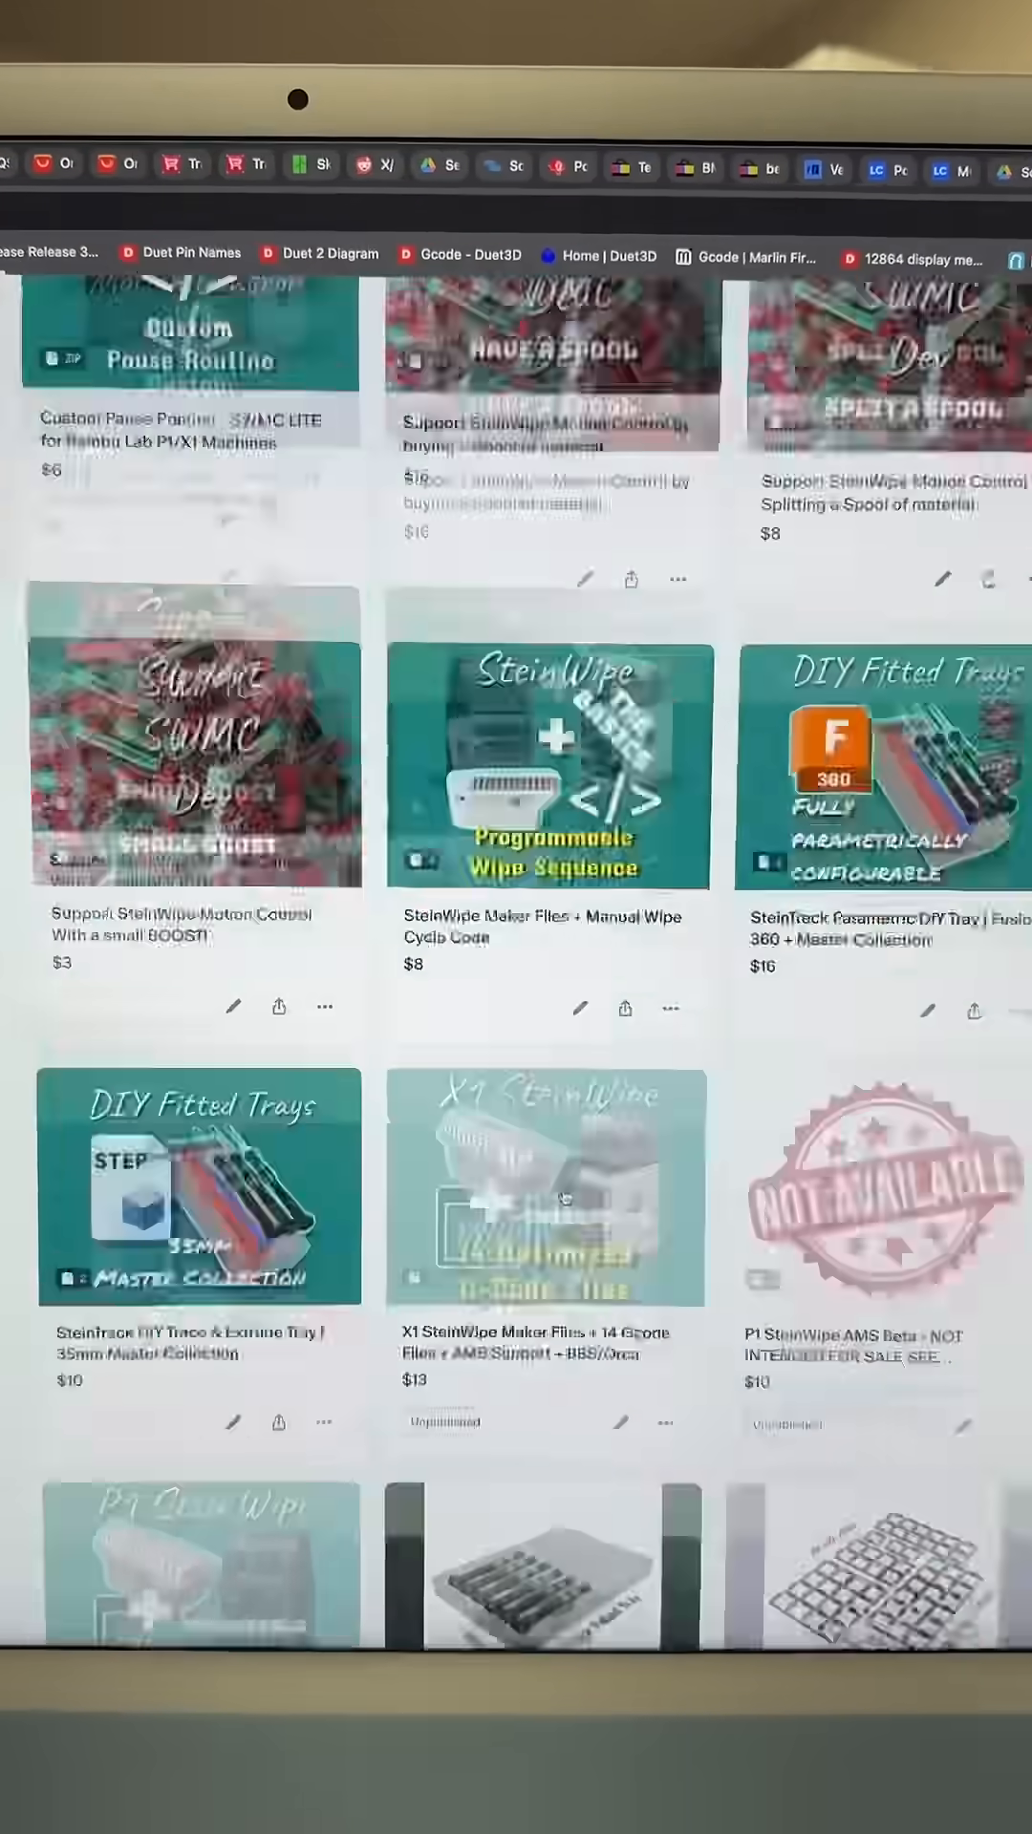
scroll(down, 3)
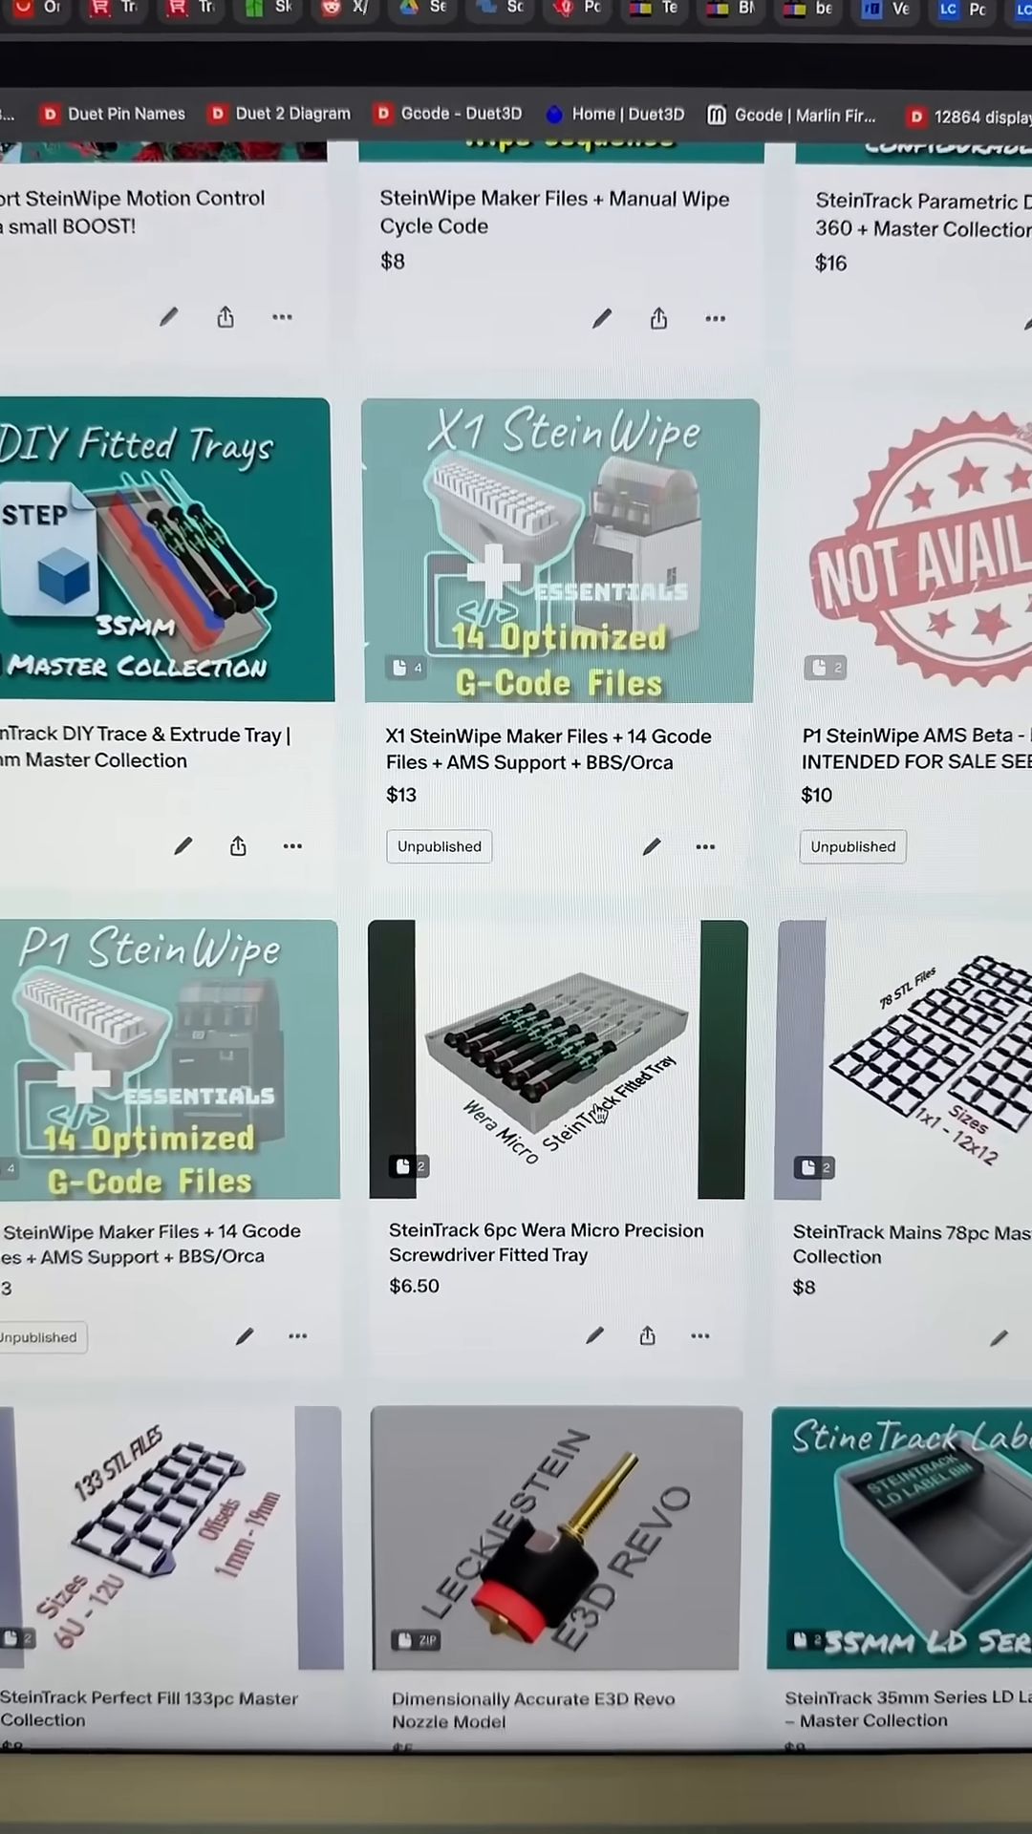